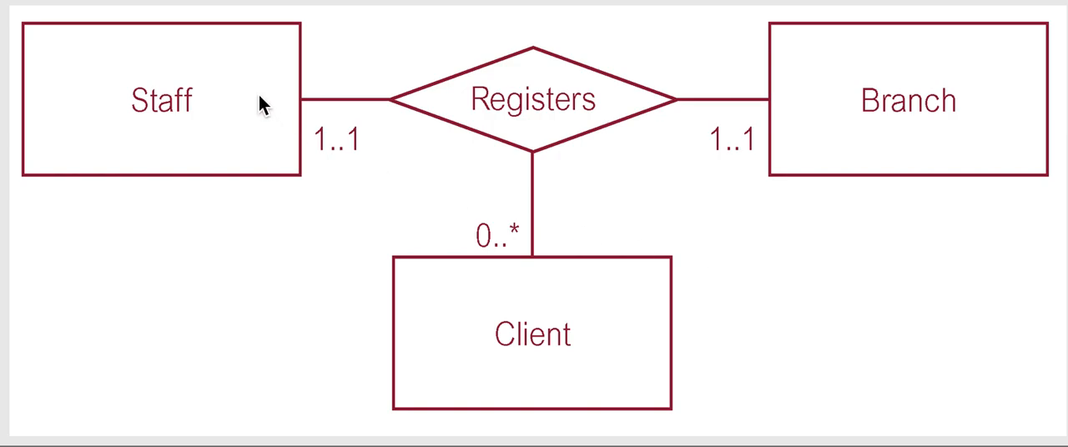
pyautogui.moveTo(517, 167)
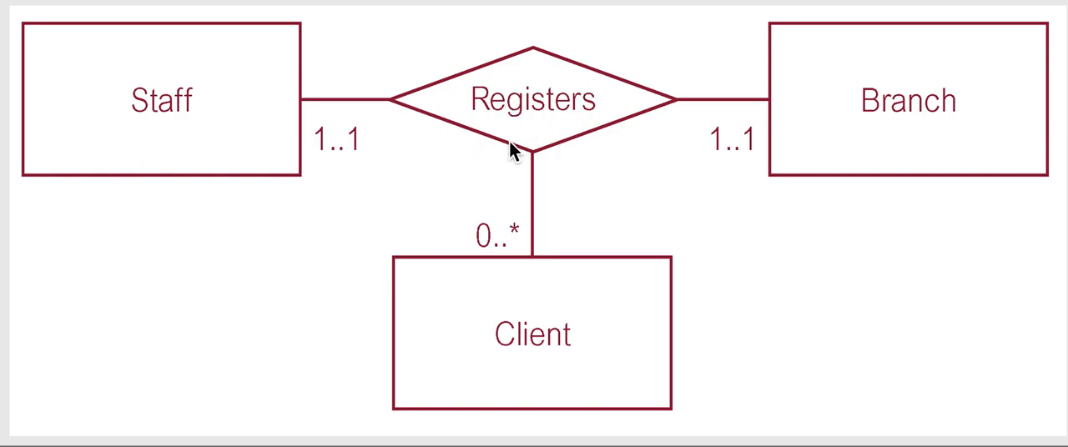
pyautogui.moveTo(720, 236)
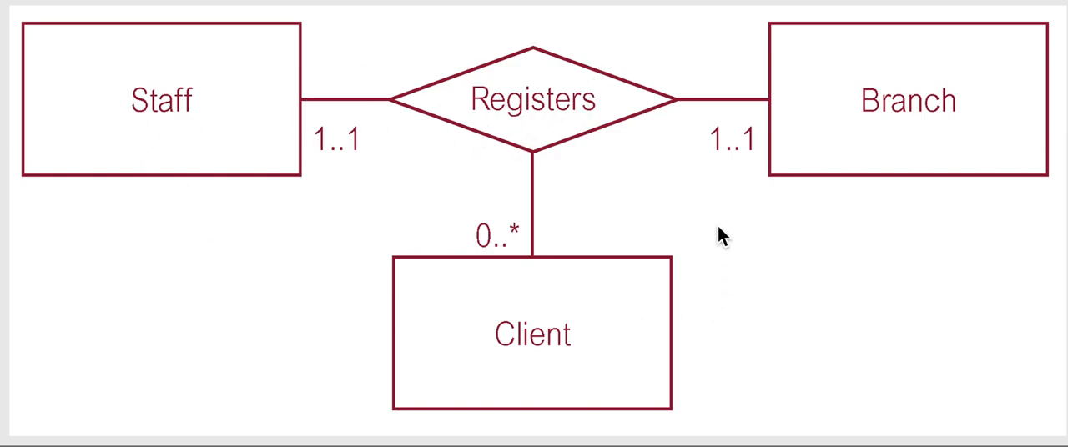
pyautogui.moveTo(521, 279)
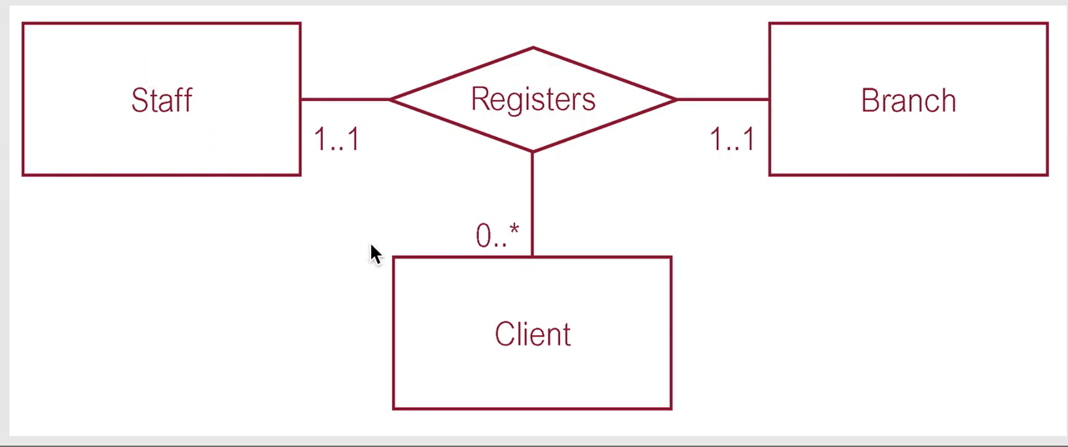
pyautogui.moveTo(656, 235)
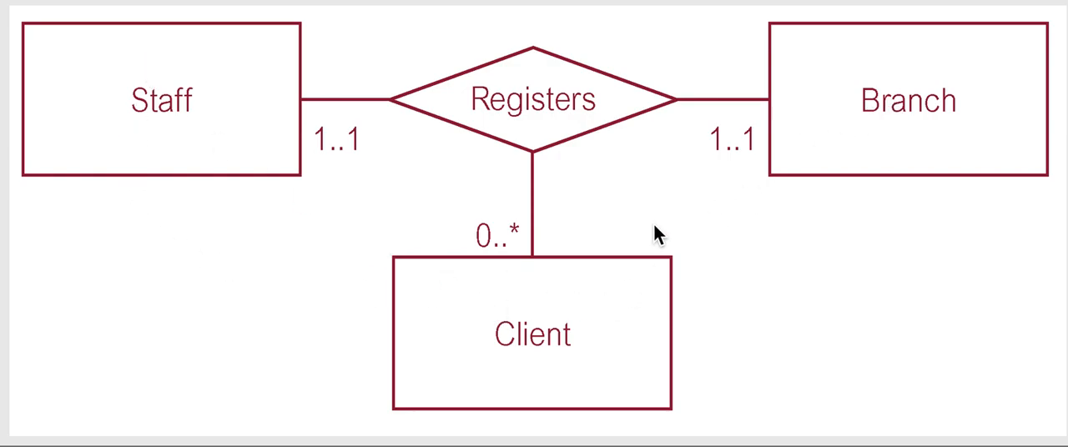
pyautogui.moveTo(738, 178)
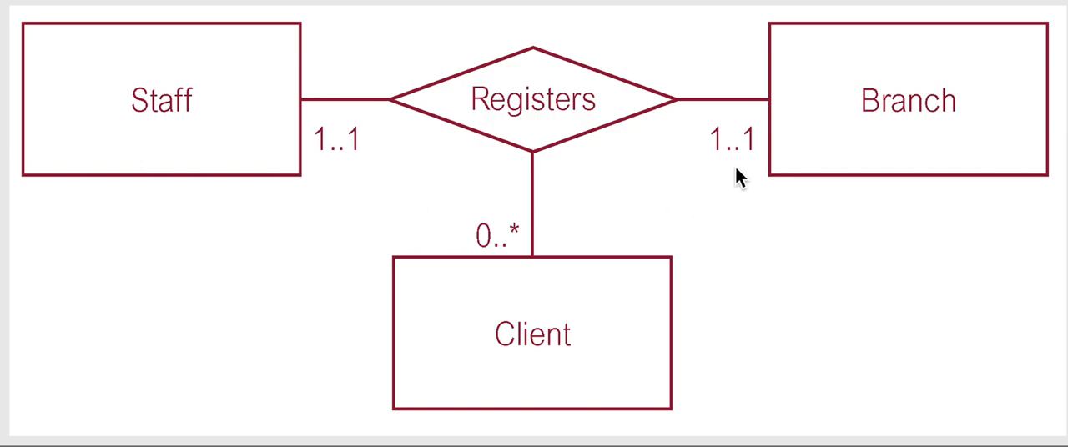
pyautogui.moveTo(322, 171)
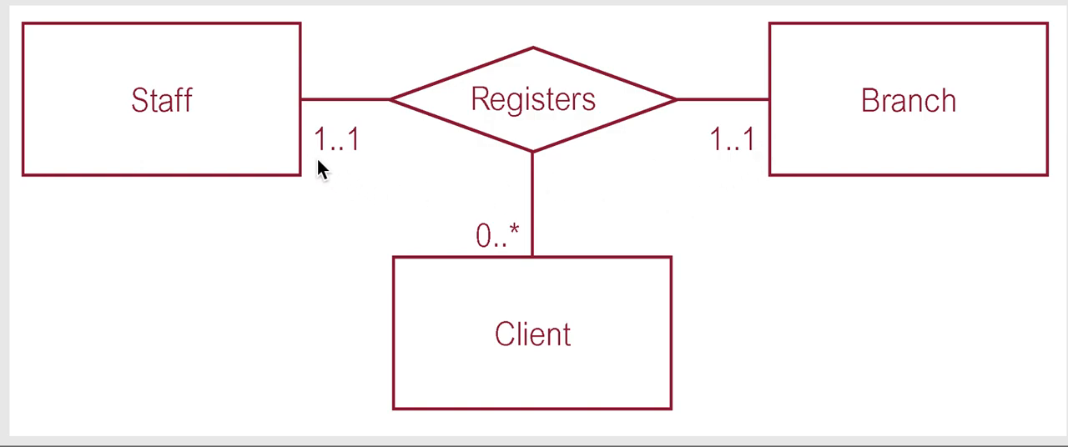
pyautogui.moveTo(309, 210)
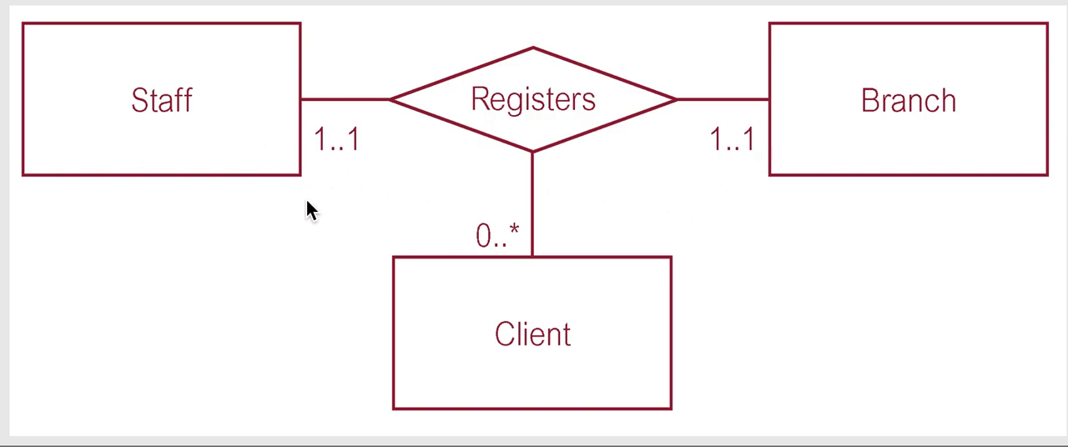
pyautogui.moveTo(256, 175)
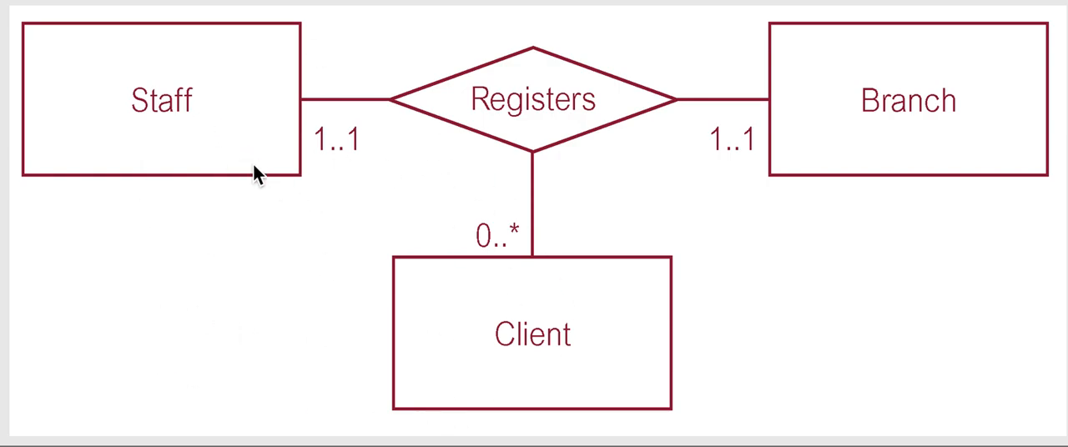
pyautogui.moveTo(463, 296)
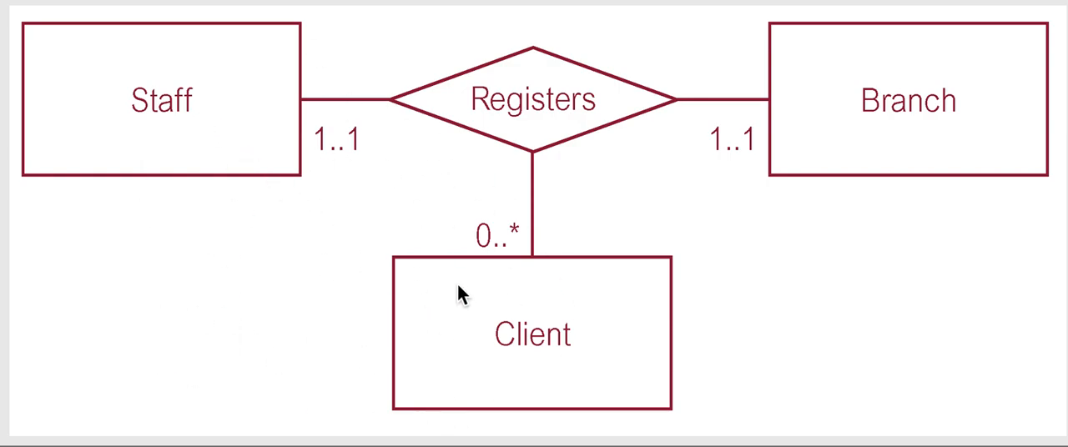
pyautogui.moveTo(325, 257)
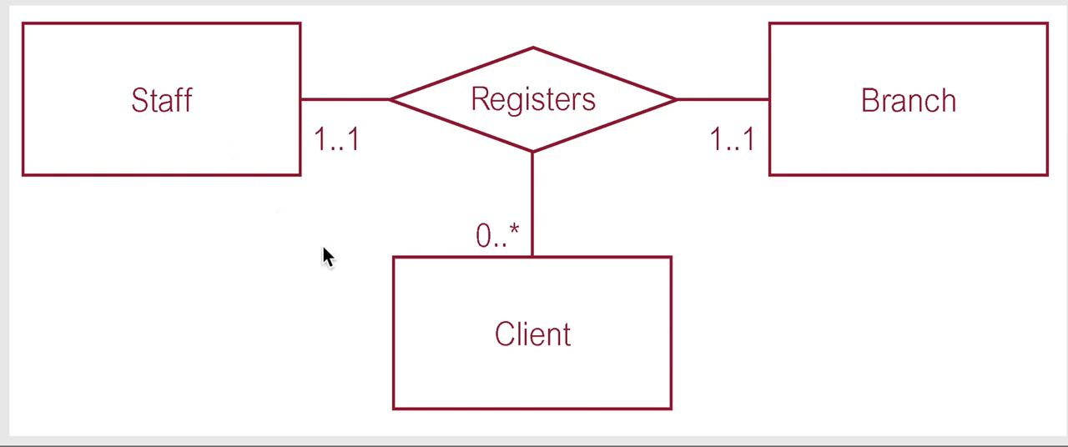
pyautogui.moveTo(222, 232)
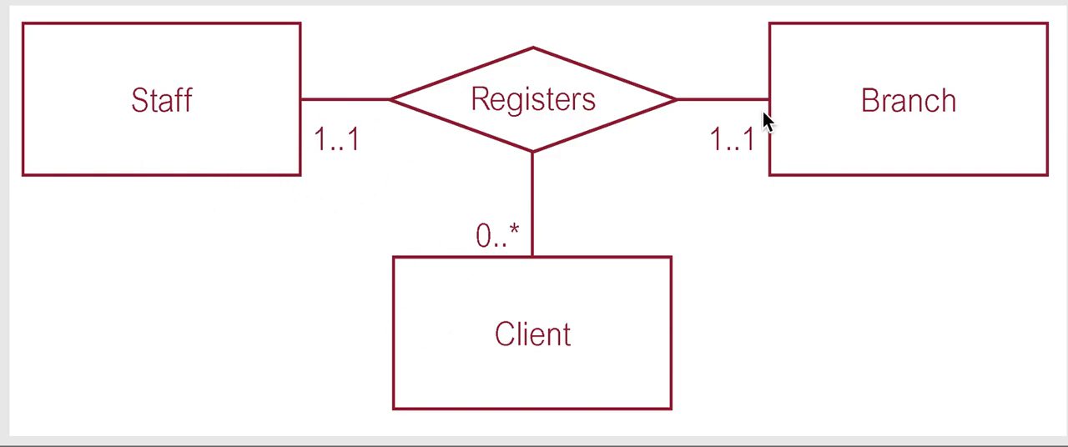
pyautogui.moveTo(209, 24)
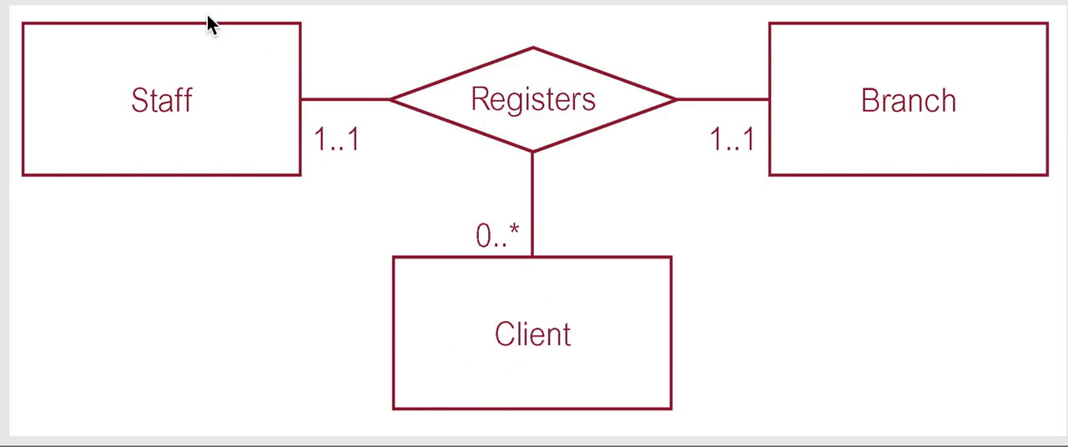
pyautogui.moveTo(612, 378)
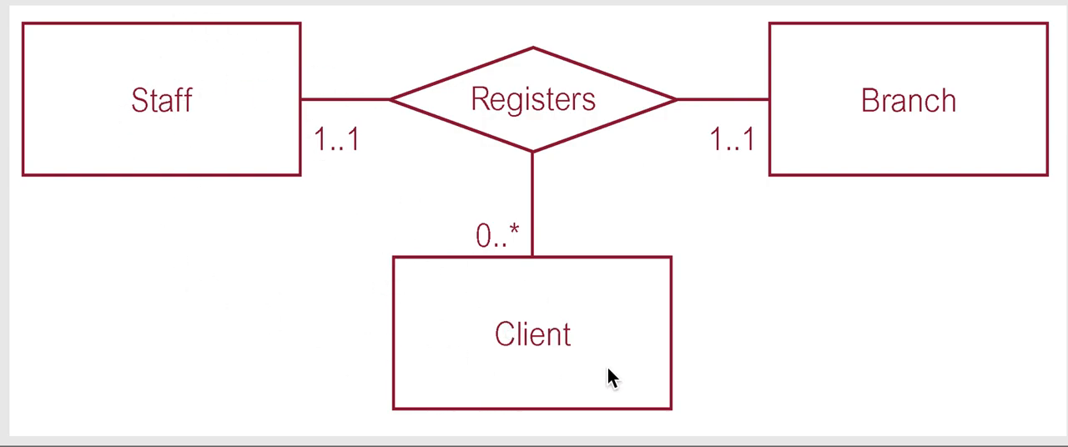
pyautogui.moveTo(205, 165)
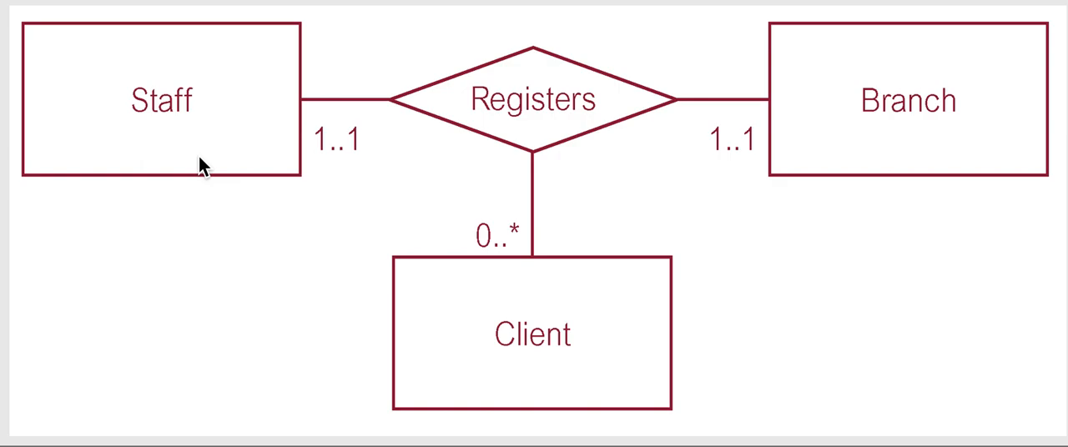
pyautogui.moveTo(278, 207)
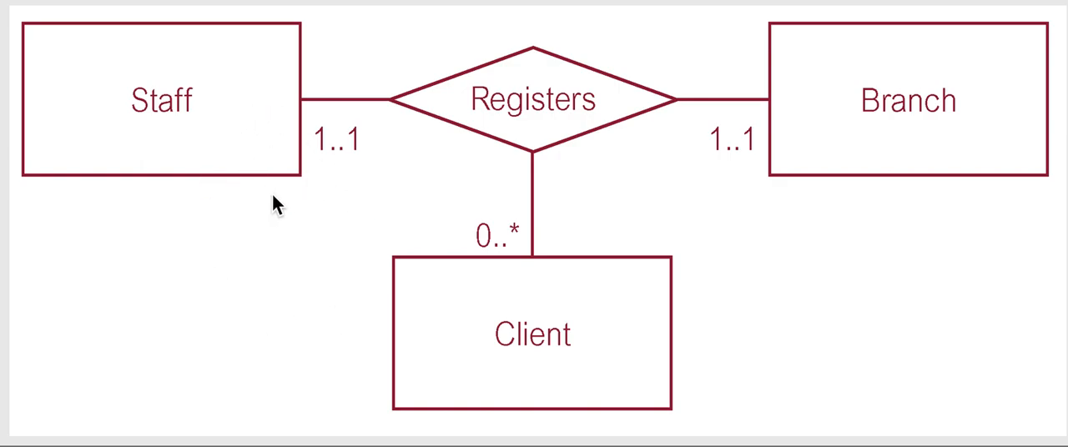
pyautogui.moveTo(693, 213)
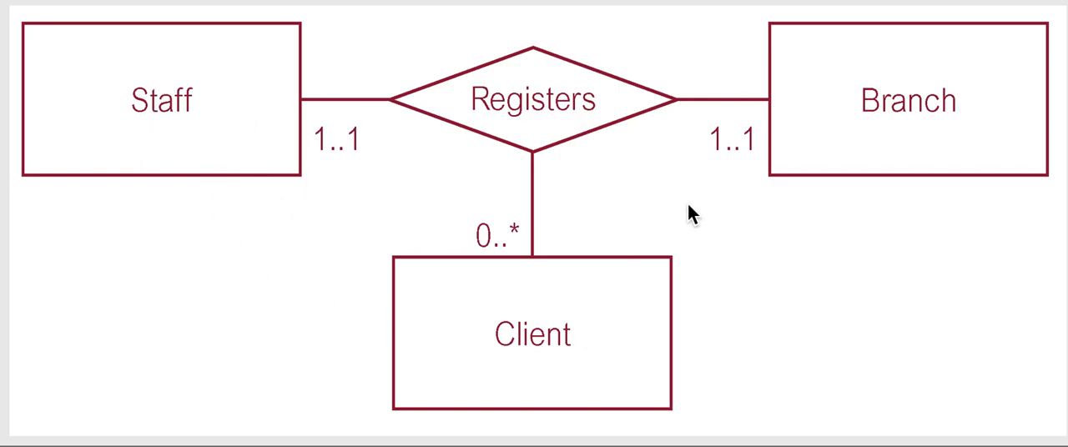
pyautogui.moveTo(469, 221)
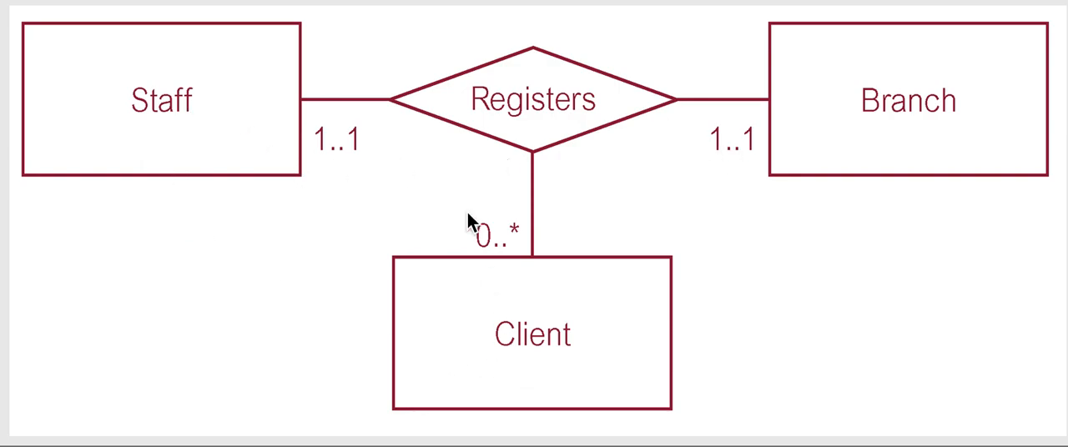
pyautogui.moveTo(488, 366)
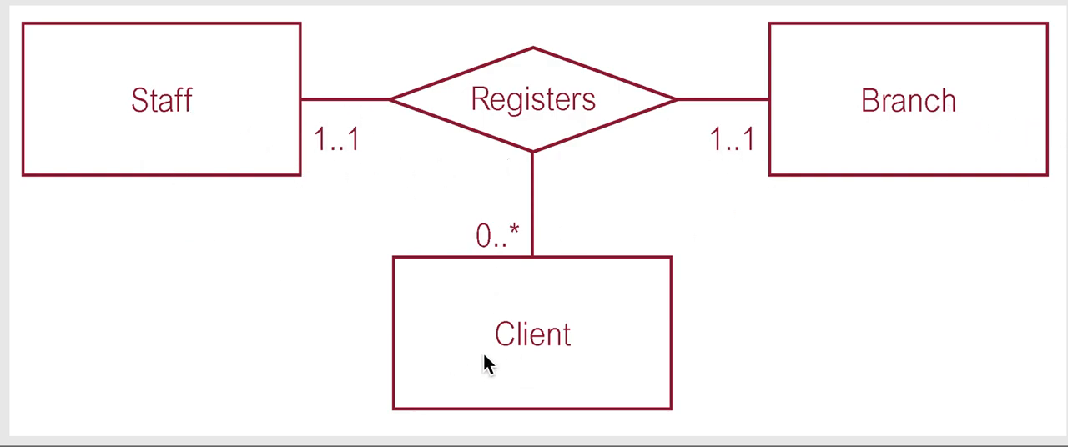
pyautogui.moveTo(829, 87)
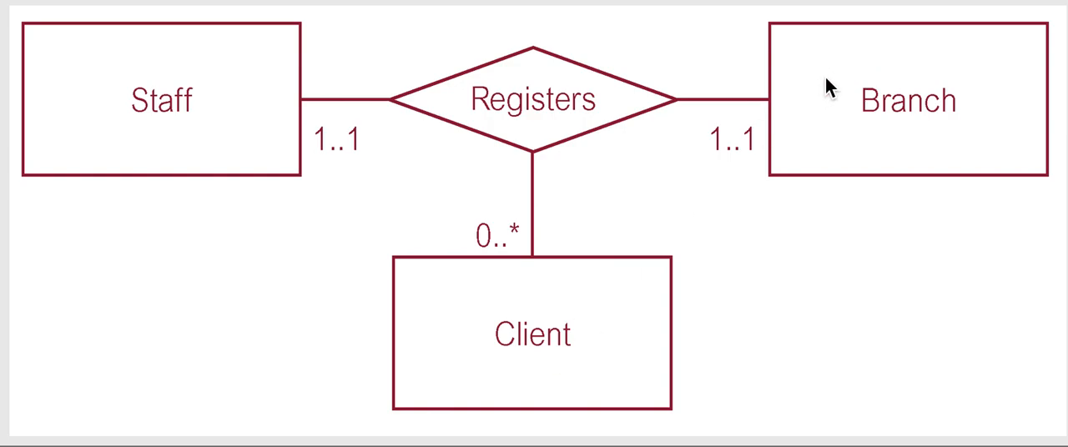
pyautogui.moveTo(917, 143)
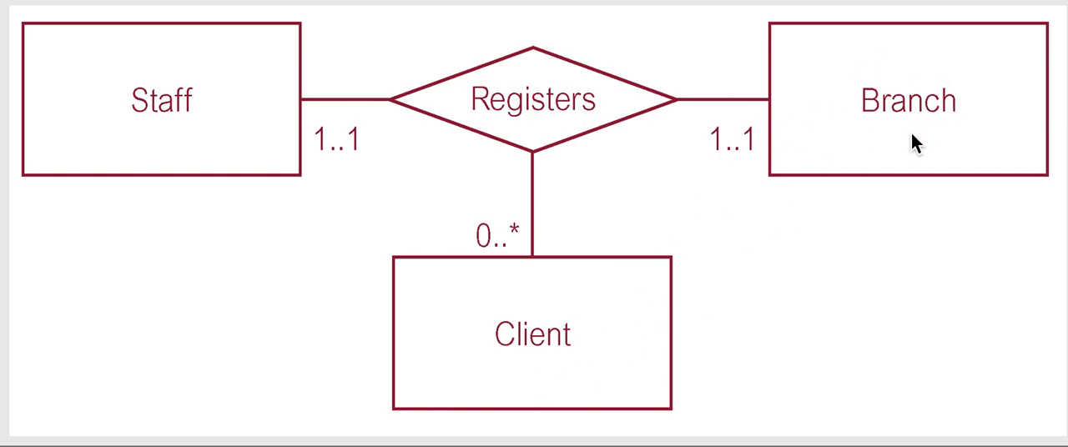
pyautogui.moveTo(833, 101)
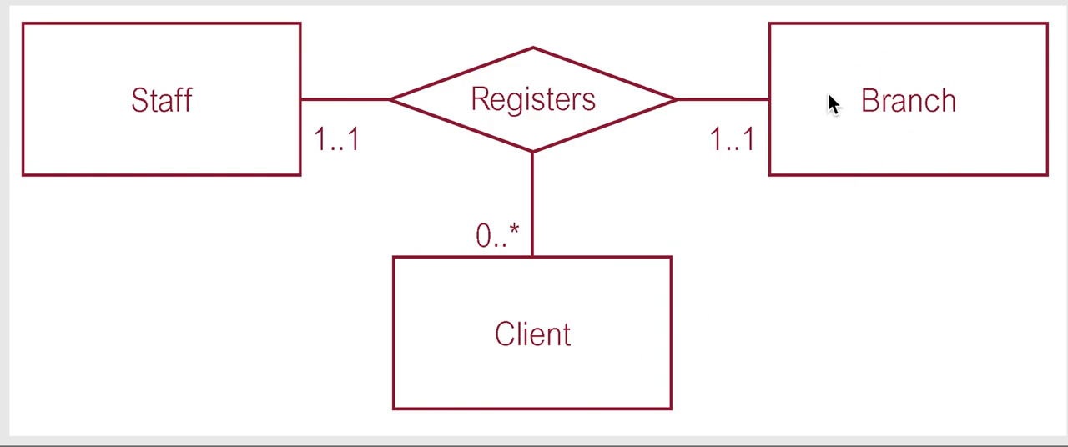
pyautogui.moveTo(704, 203)
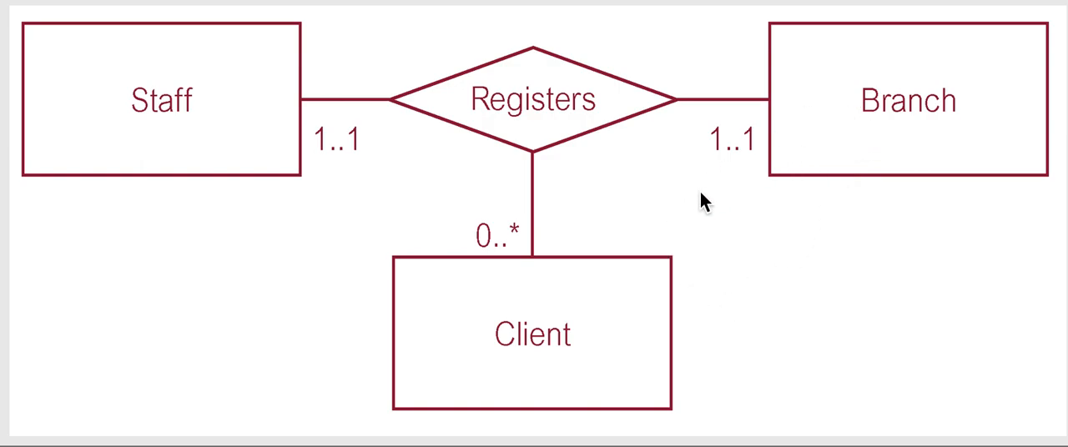
pyautogui.moveTo(336, 159)
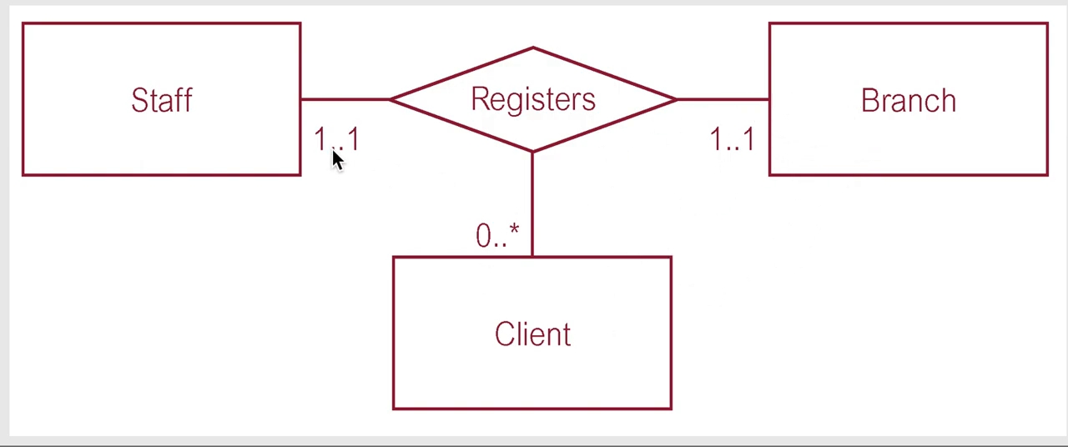
pyautogui.moveTo(882, 157)
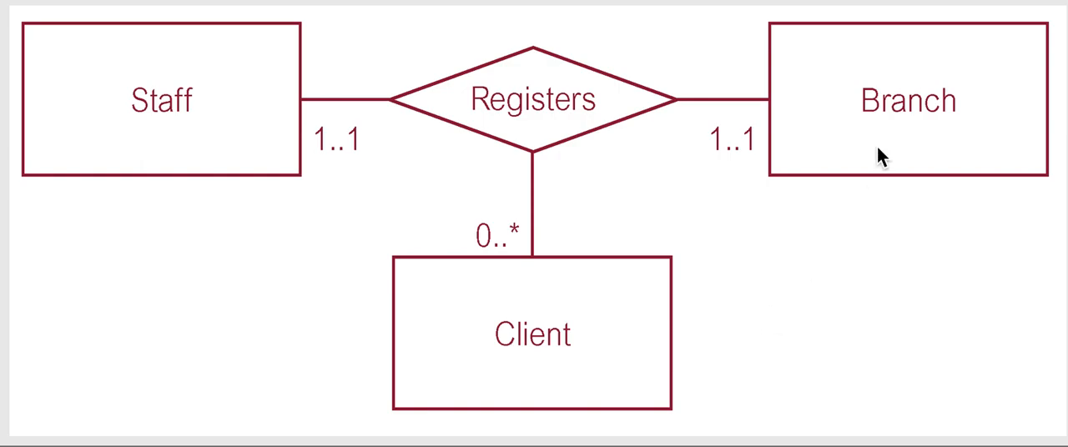
pyautogui.moveTo(173, 92)
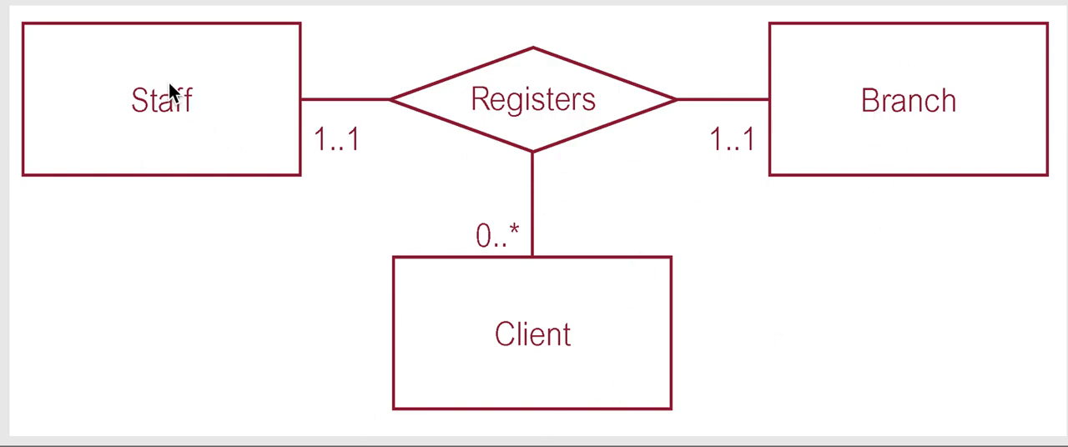
pyautogui.moveTo(947, 85)
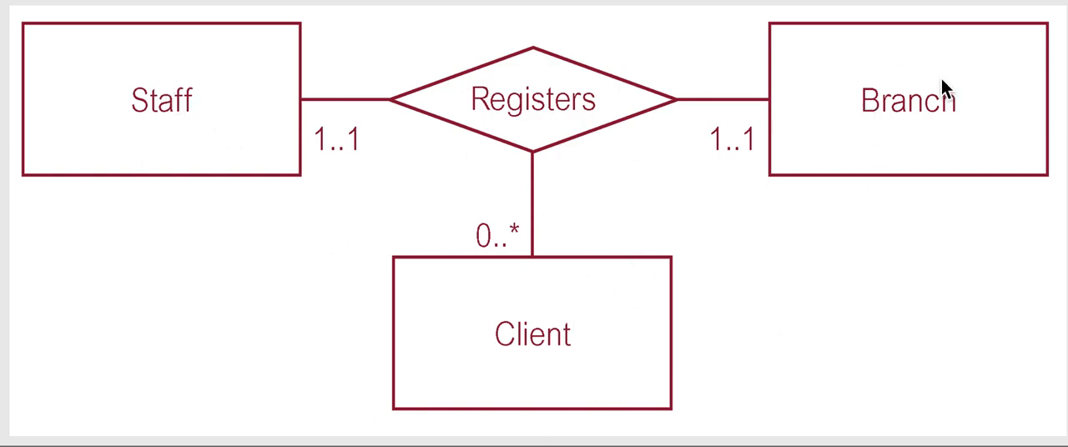
pyautogui.moveTo(245, 143)
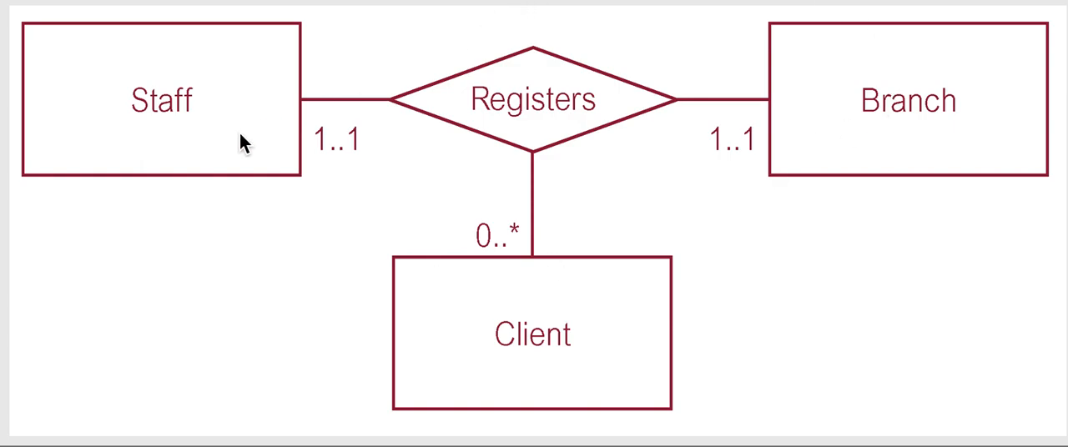
pyautogui.moveTo(385, 164)
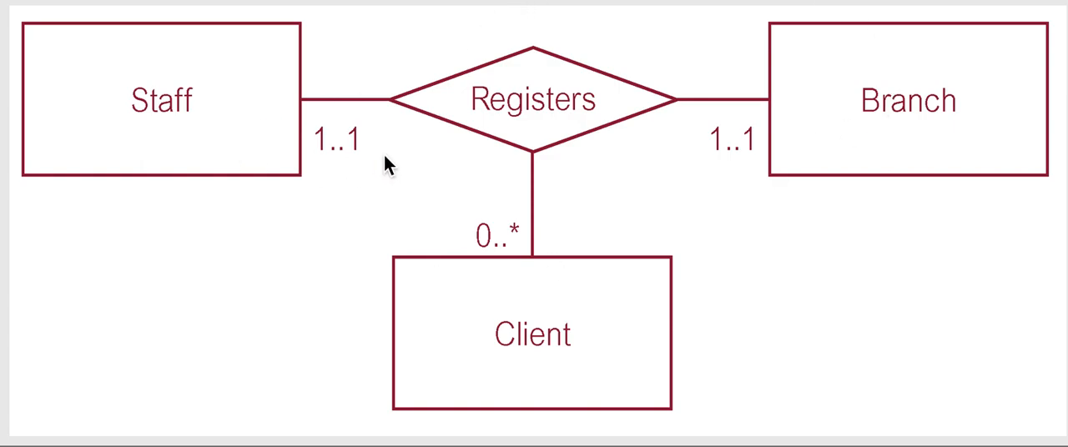
pyautogui.moveTo(501, 251)
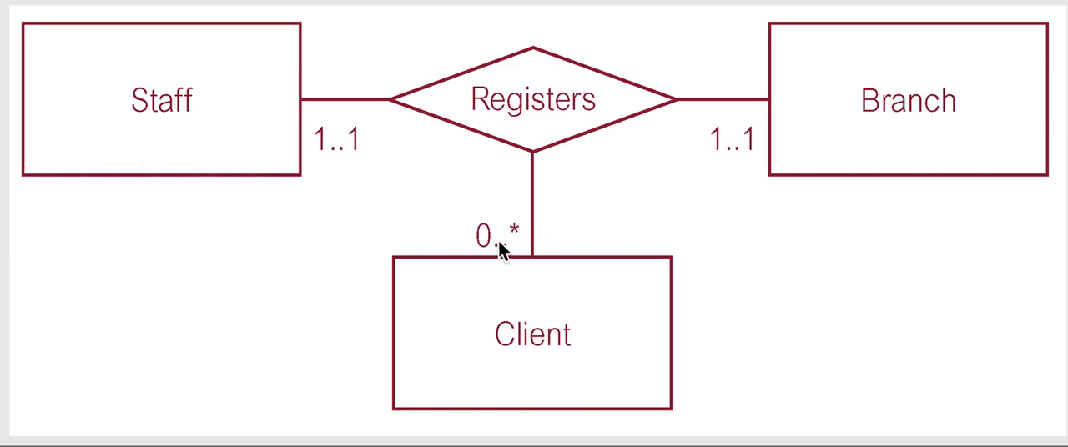
pyautogui.moveTo(324, 149)
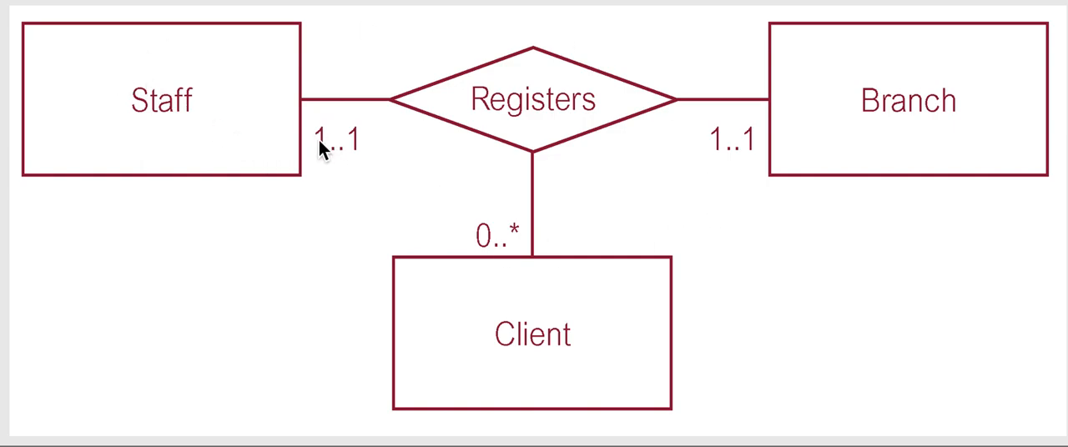
pyautogui.moveTo(552, 344)
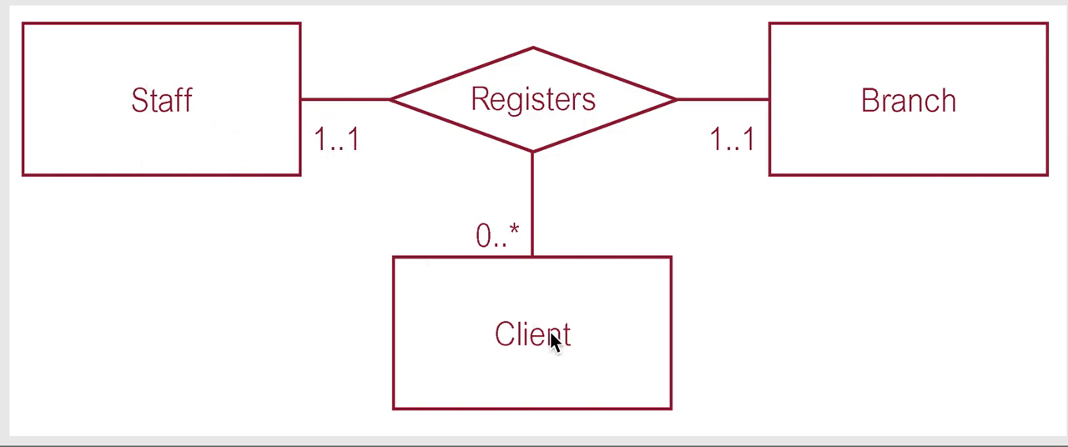
pyautogui.moveTo(772, 108)
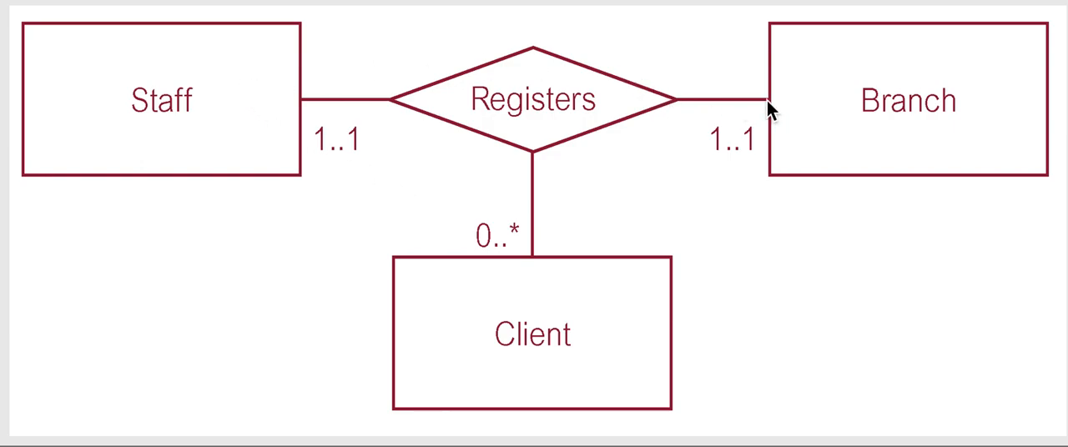
pyautogui.moveTo(580, 276)
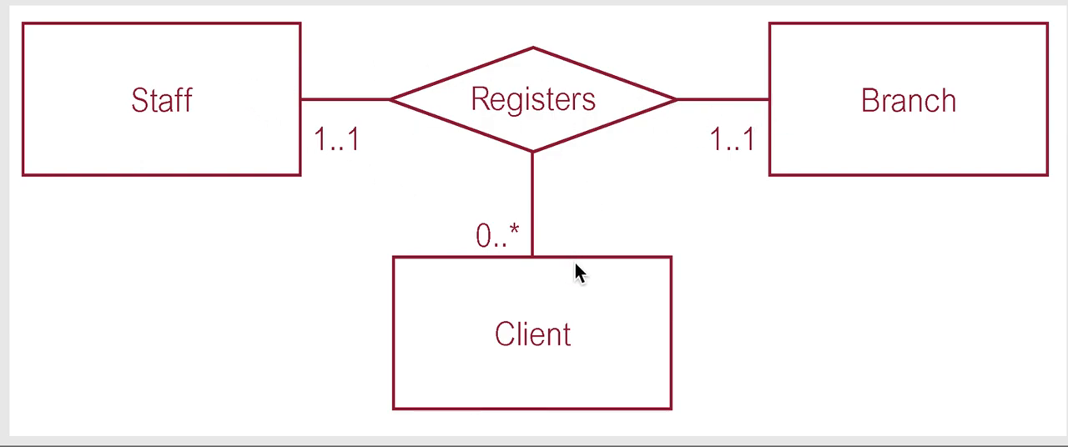
pyautogui.moveTo(302, 155)
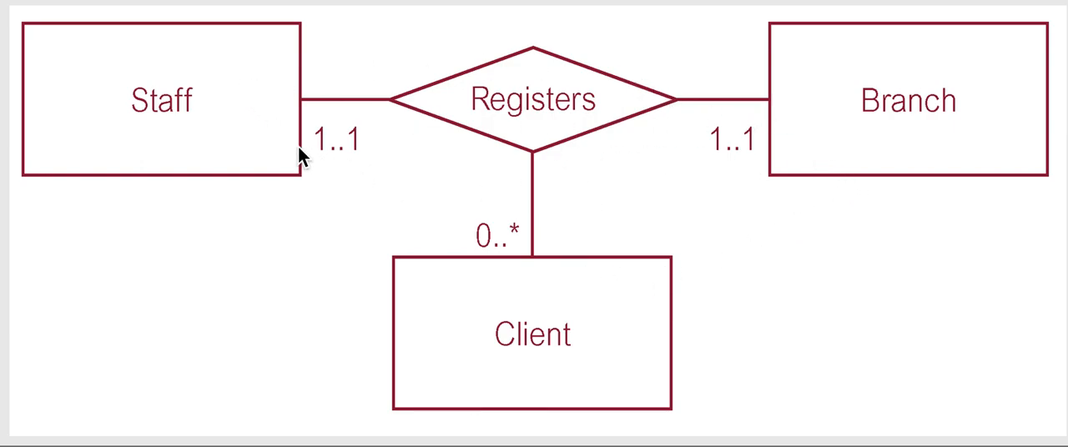
pyautogui.moveTo(782, 213)
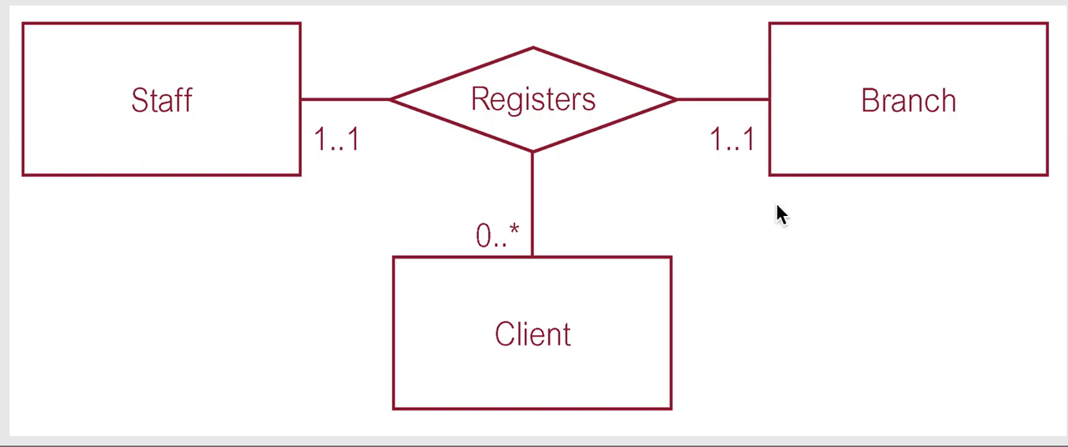
pyautogui.moveTo(548, 248)
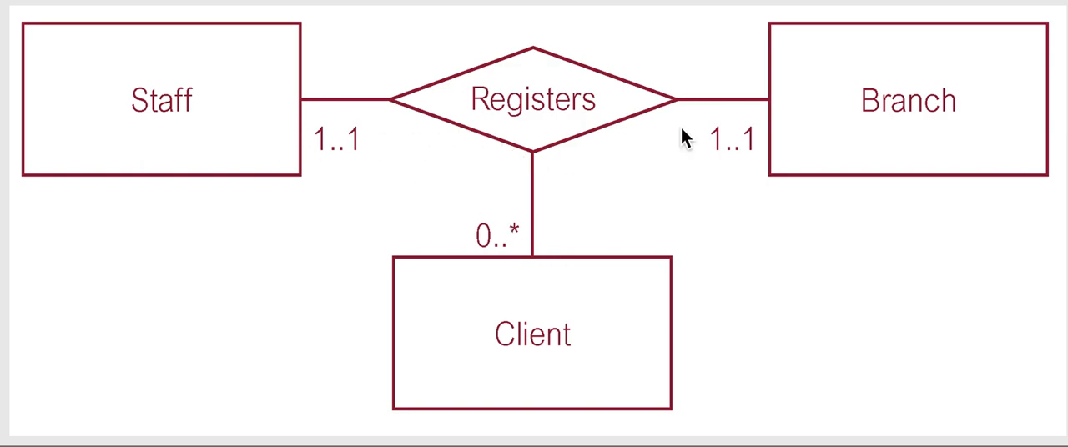
pyautogui.moveTo(896, 54)
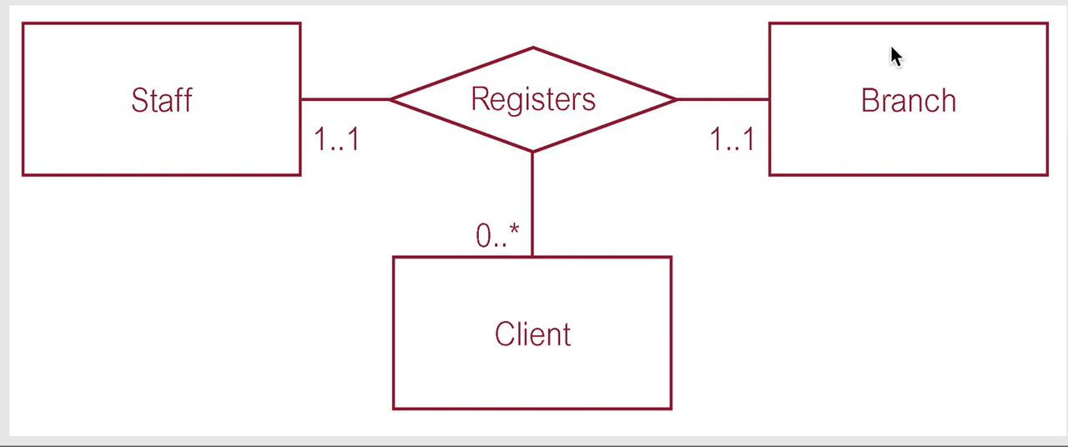
pyautogui.moveTo(535, 305)
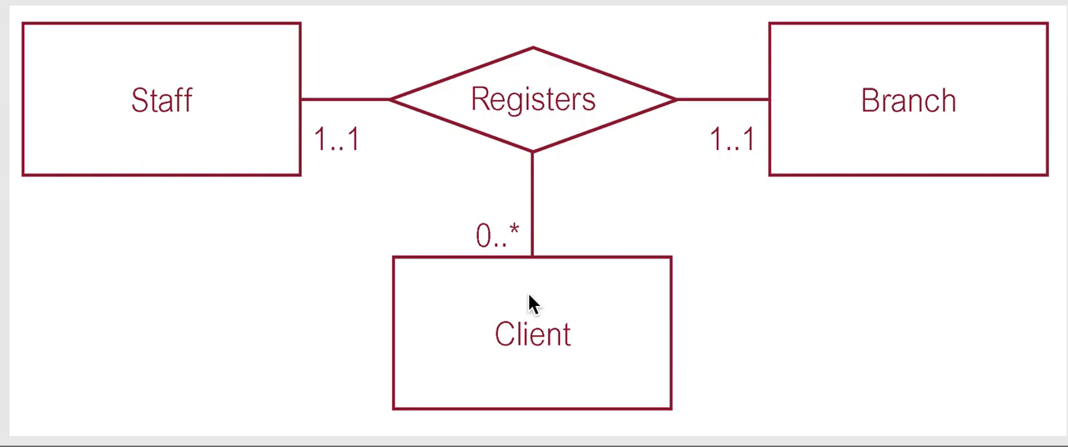
pyautogui.moveTo(551, 315)
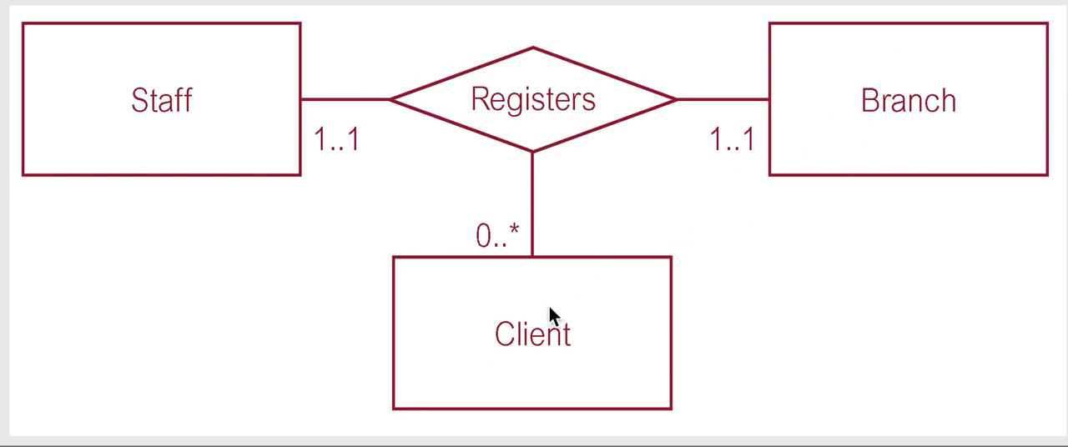
pyautogui.moveTo(329, 271)
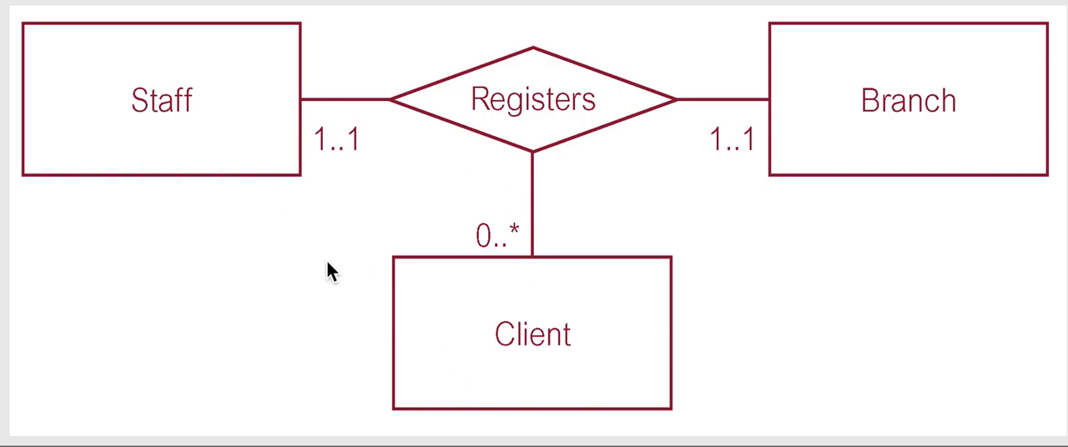
pyautogui.moveTo(758, 135)
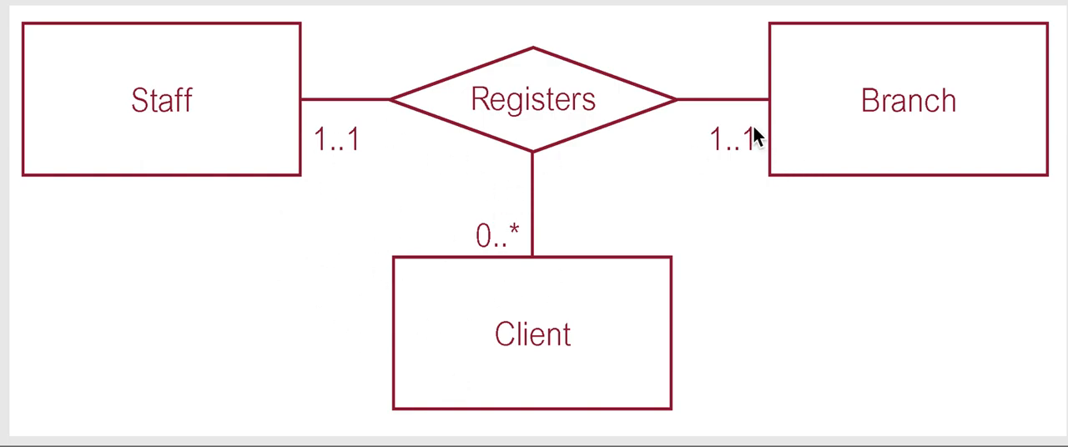
pyautogui.moveTo(413, 209)
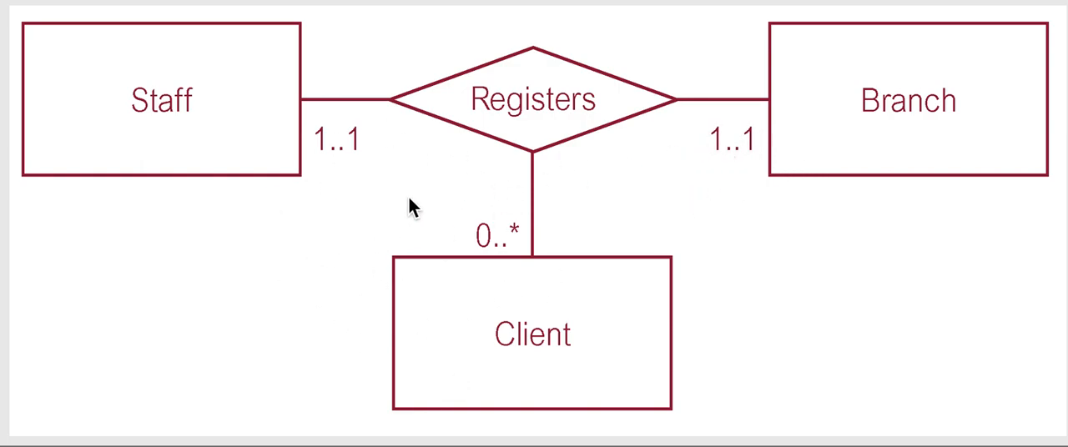
pyautogui.moveTo(535, 332)
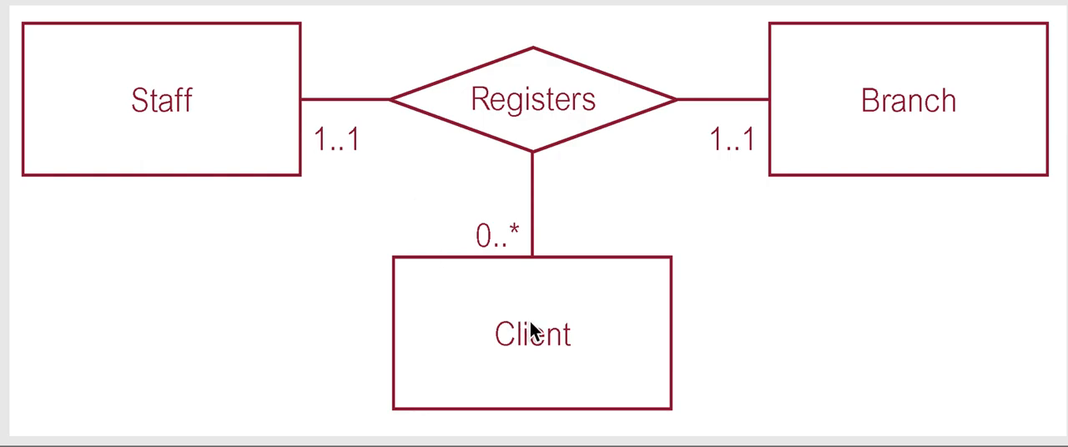
pyautogui.moveTo(298, 194)
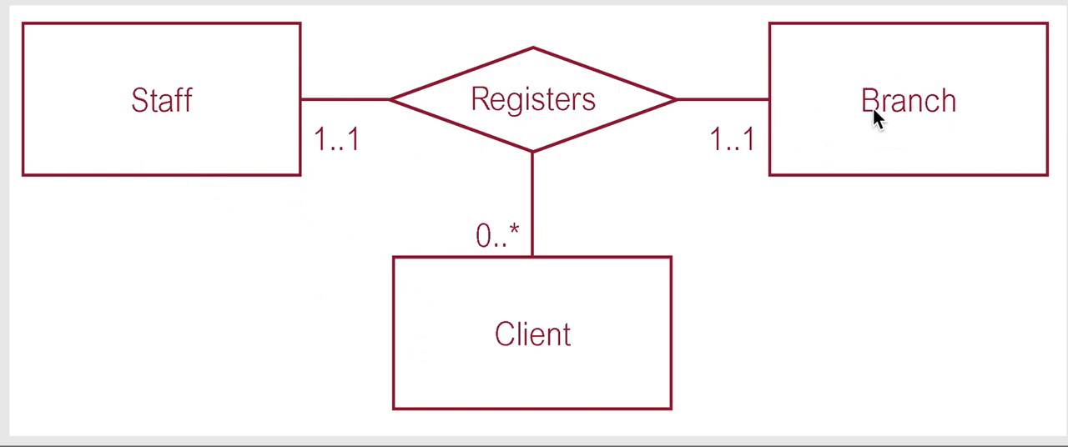
pyautogui.moveTo(347, 186)
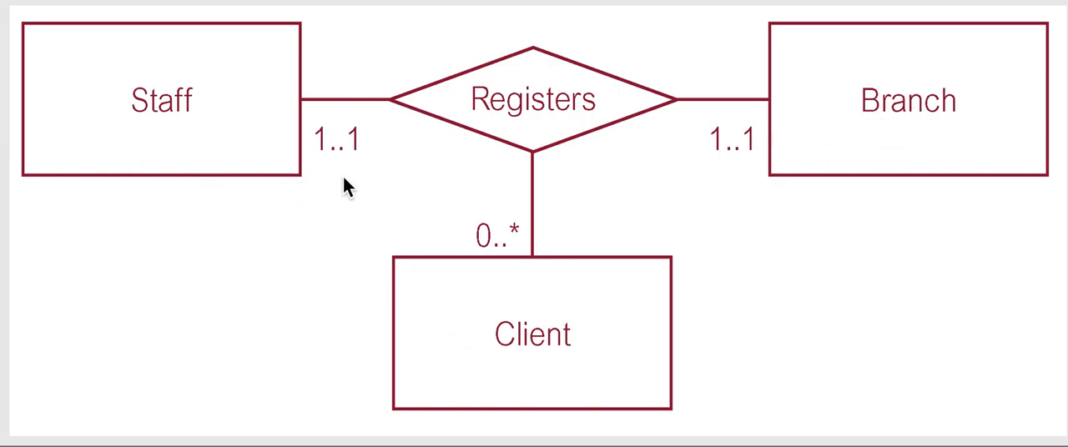
pyautogui.moveTo(849, 147)
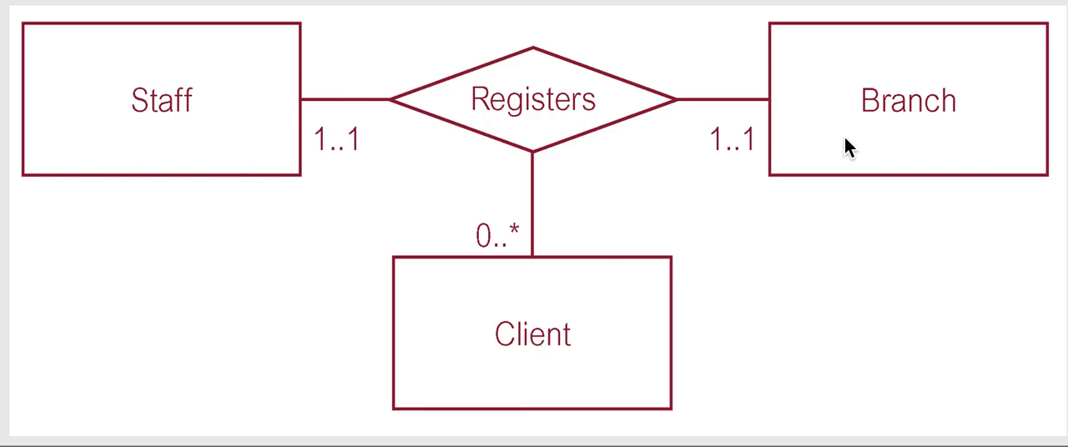
pyautogui.moveTo(428, 310)
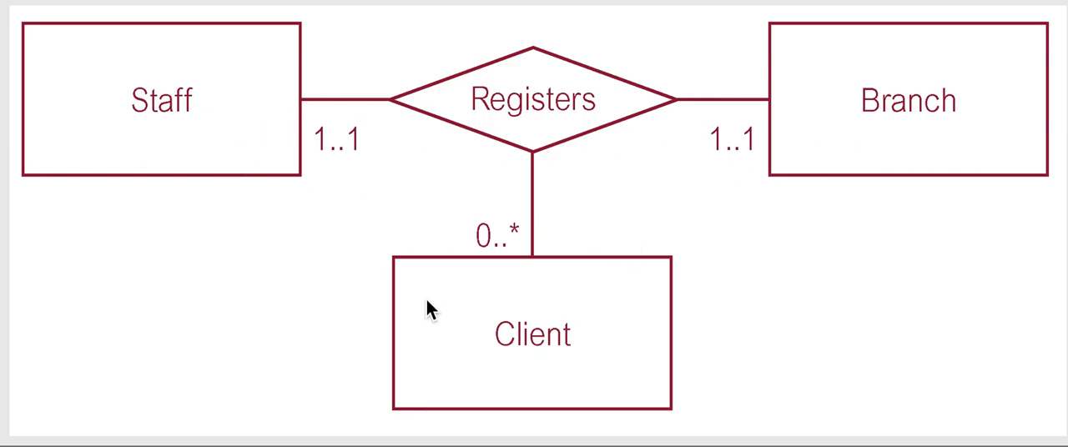
pyautogui.moveTo(491, 324)
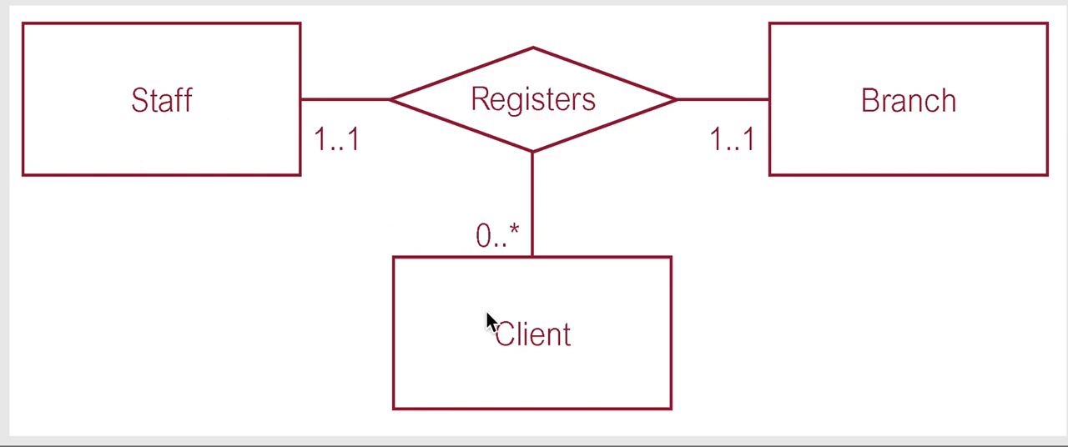
pyautogui.moveTo(517, 349)
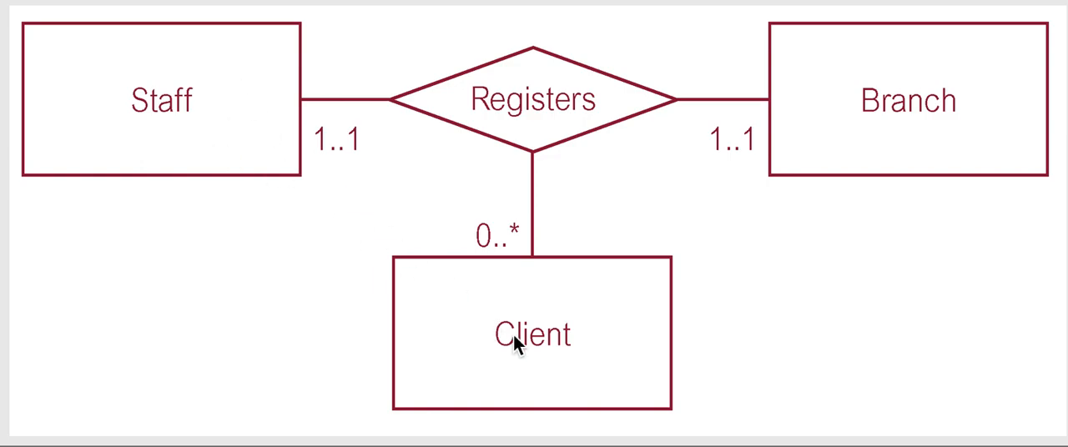
pyautogui.moveTo(507, 48)
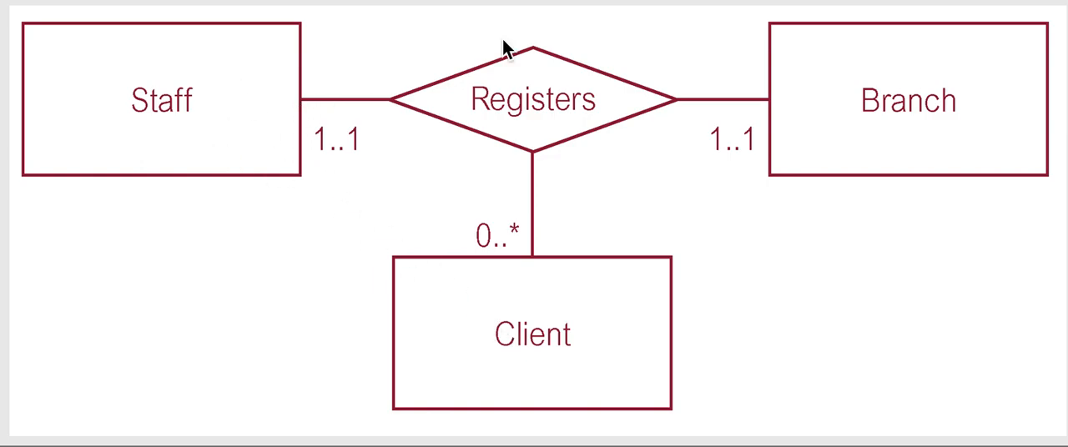
pyautogui.moveTo(572, 127)
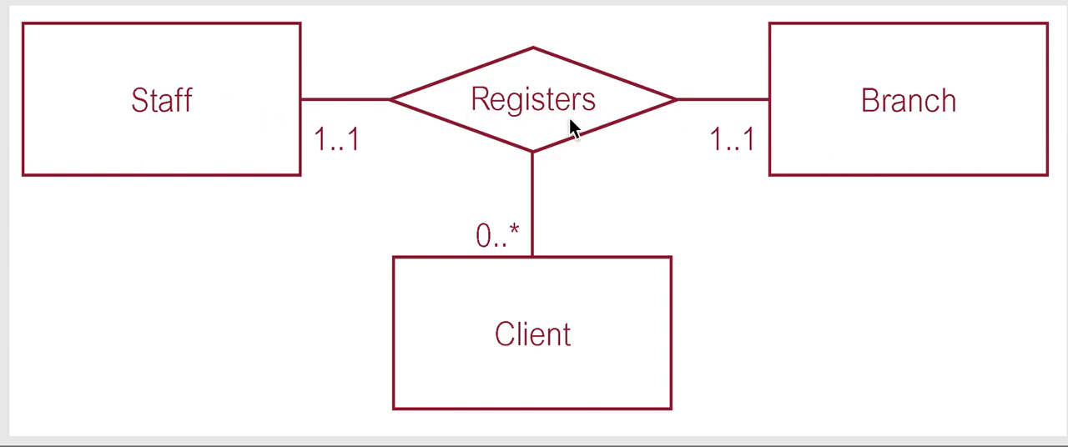
pyautogui.moveTo(279, 104)
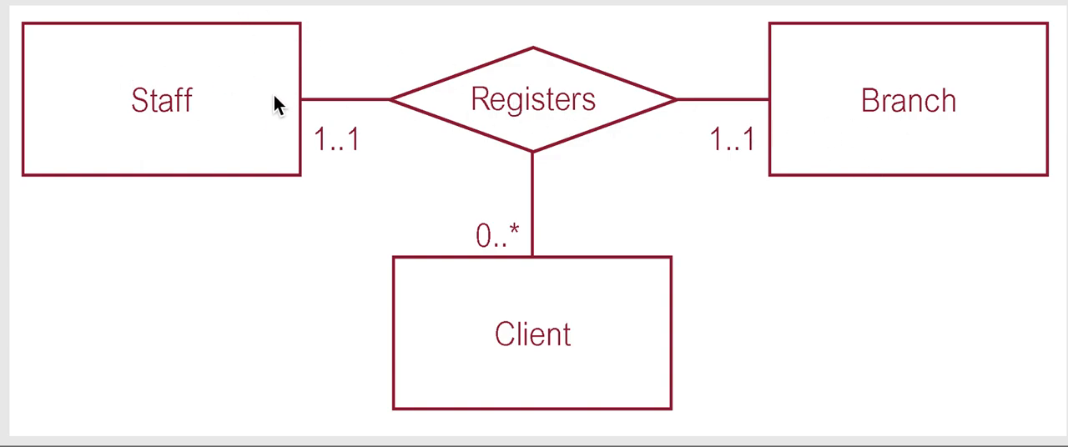
pyautogui.moveTo(813, 90)
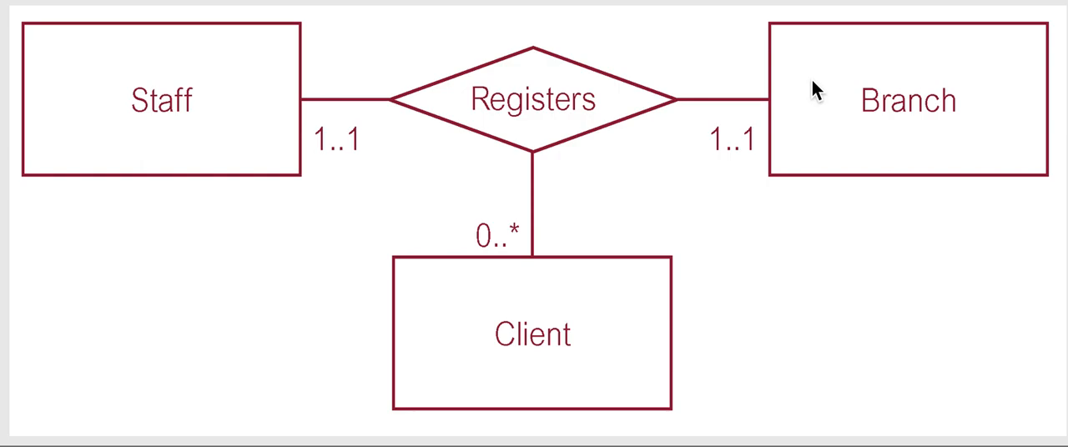
pyautogui.moveTo(365, 99)
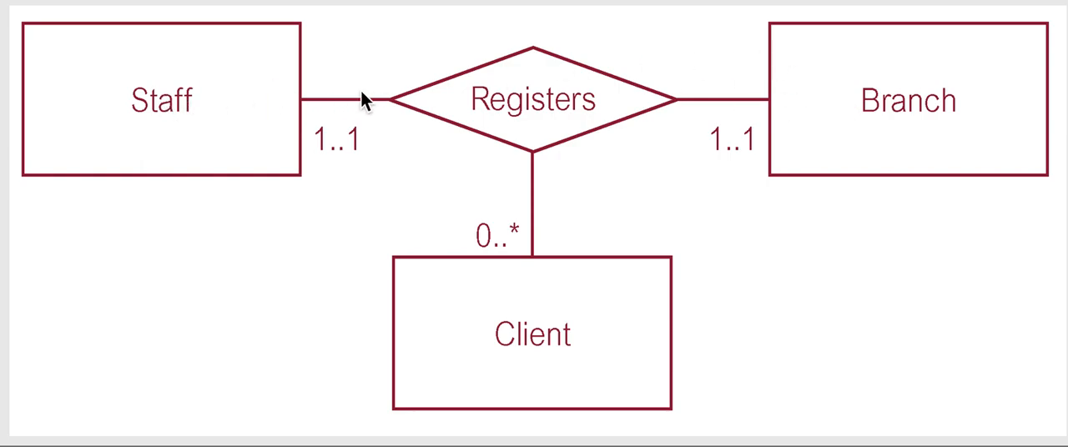
pyautogui.moveTo(937, 90)
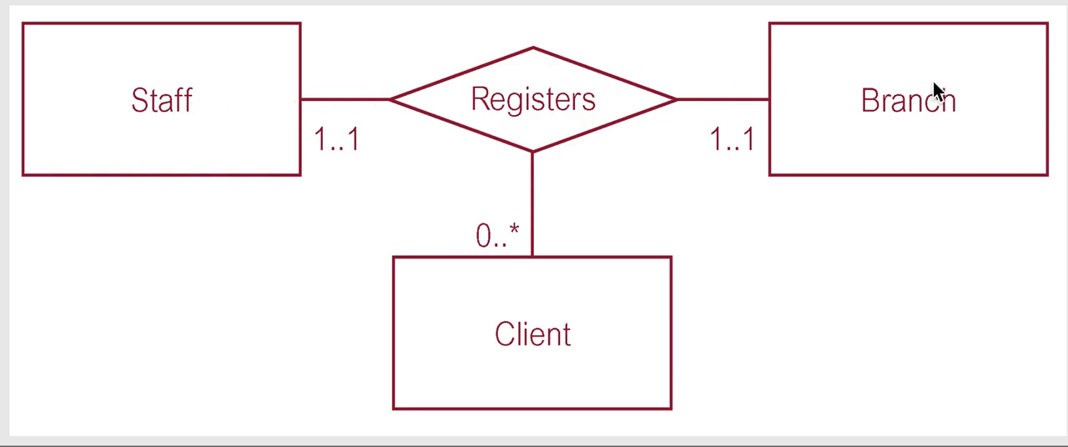
pyautogui.moveTo(822, 76)
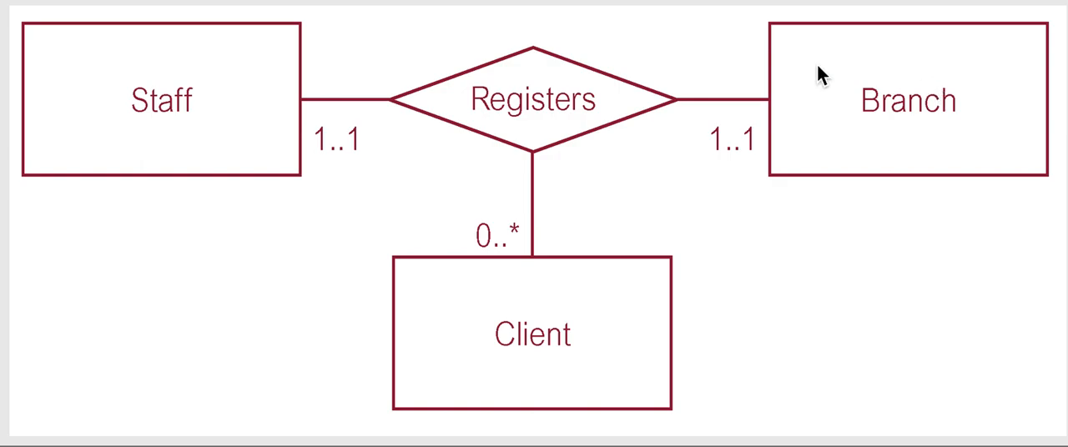
pyautogui.moveTo(853, 141)
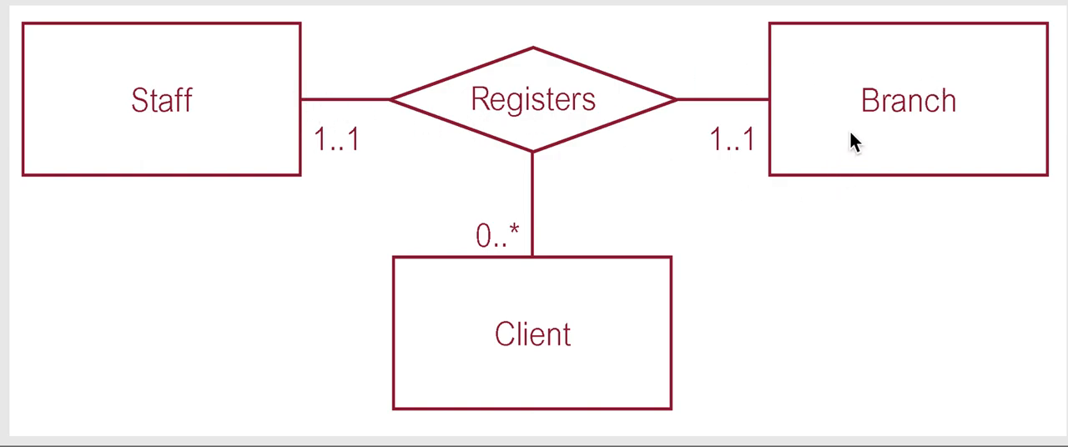
pyautogui.moveTo(405, 268)
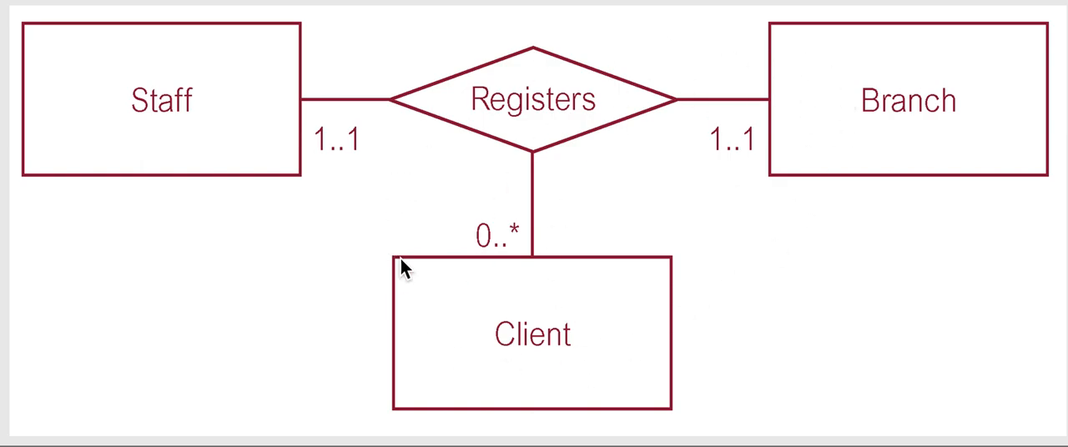
pyautogui.moveTo(185, 119)
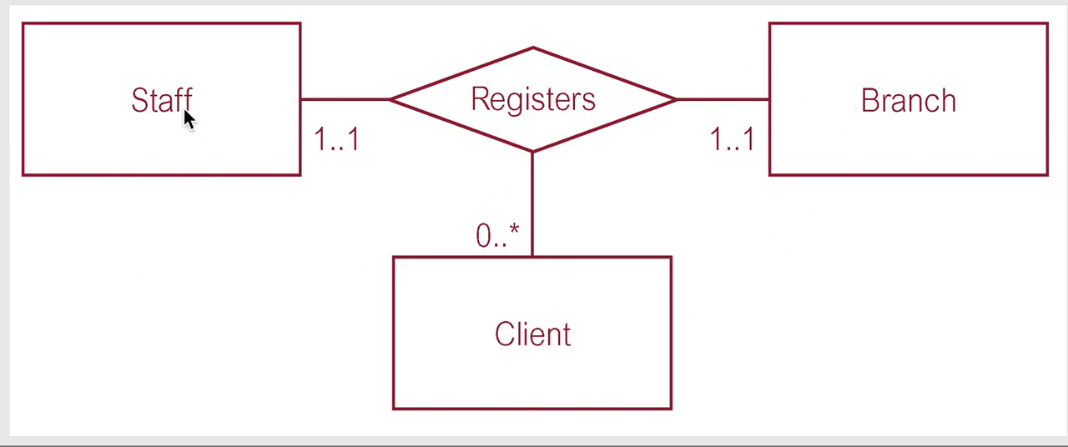